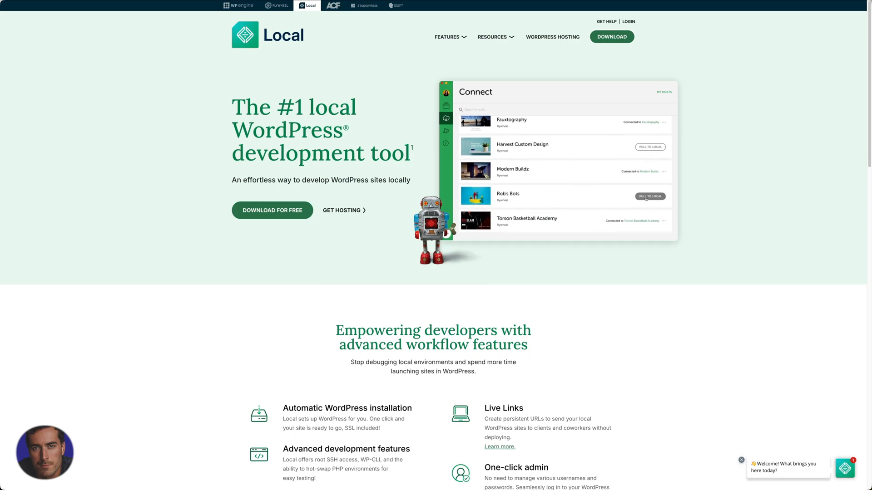
# Bring up the Local sites sidebar listing Demo, demo2 and knowledgetest
pyautogui.click(612, 37)
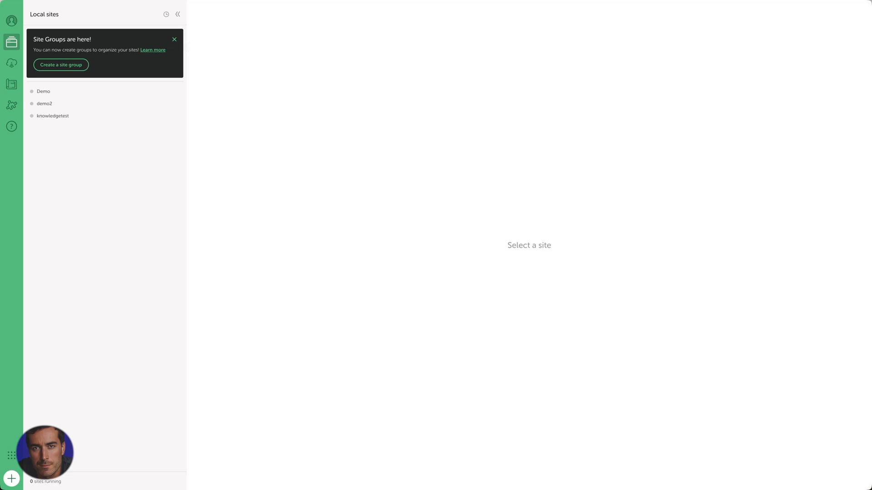
pyautogui.moveTo(241, 70)
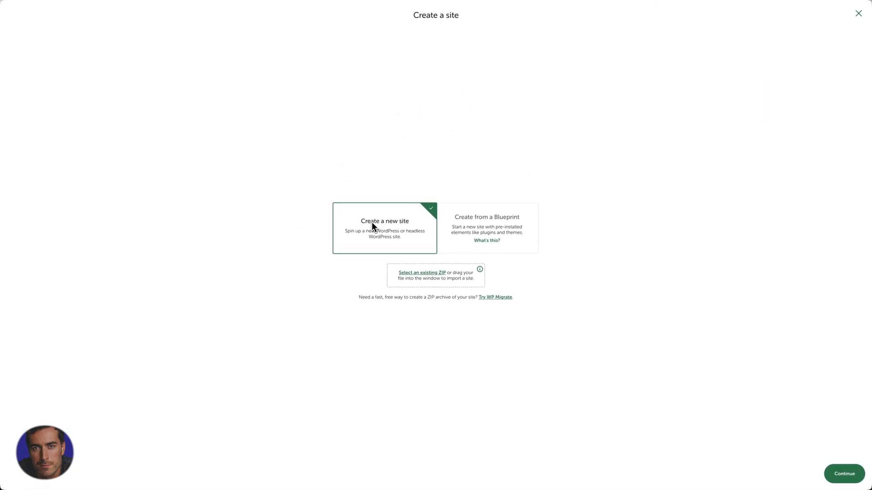
pyautogui.moveTo(426, 216)
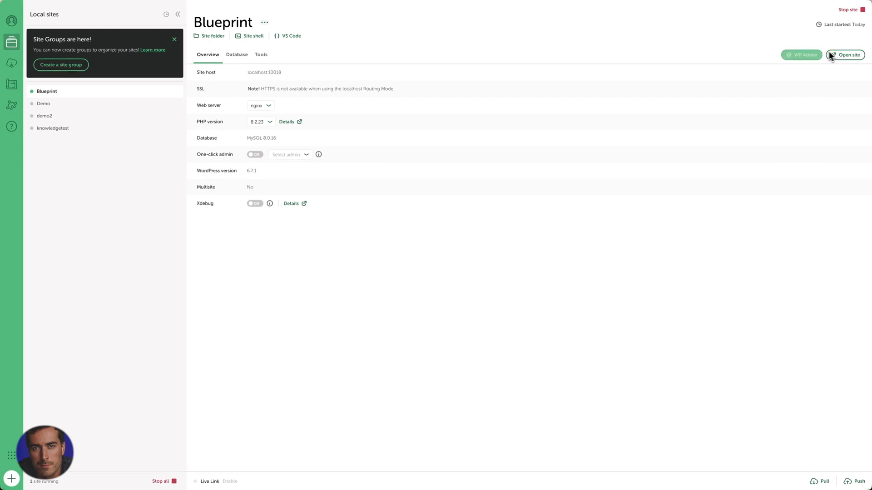
pyautogui.moveTo(802, 54)
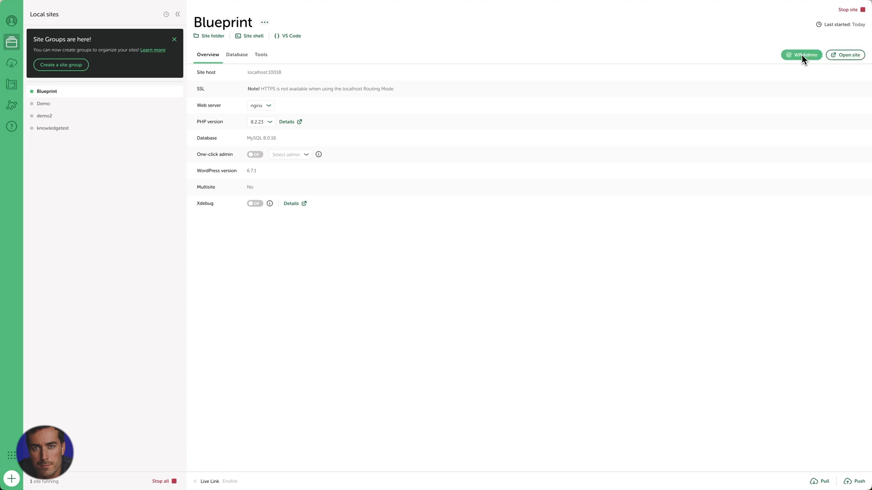
# Launch the Blueprint site's WordPress admin login page in the browser
pyautogui.click(801, 55)
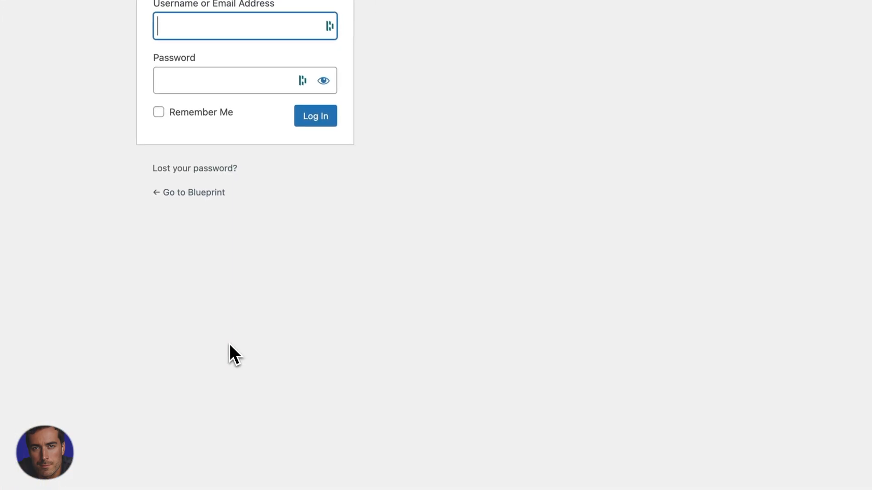
# Log in to the Blueprint admin as 'demo-user' and reach the Dashboard
pyautogui.write('demo')
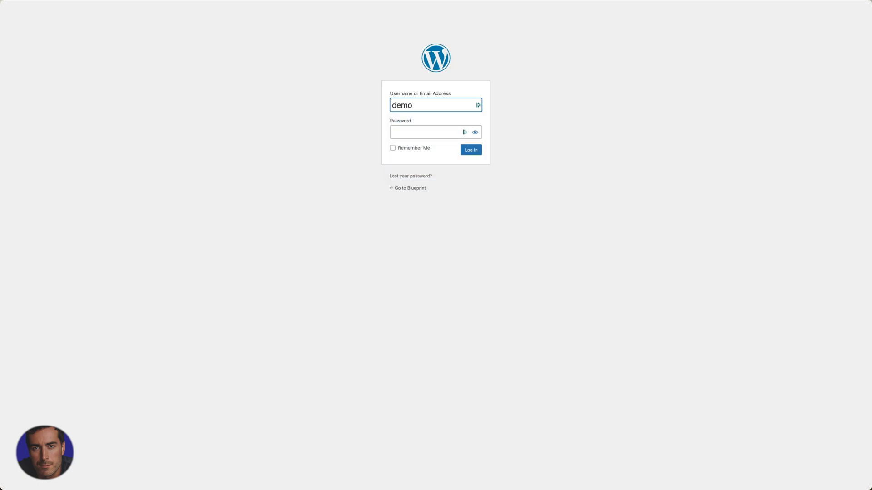
pyautogui.write('-user')
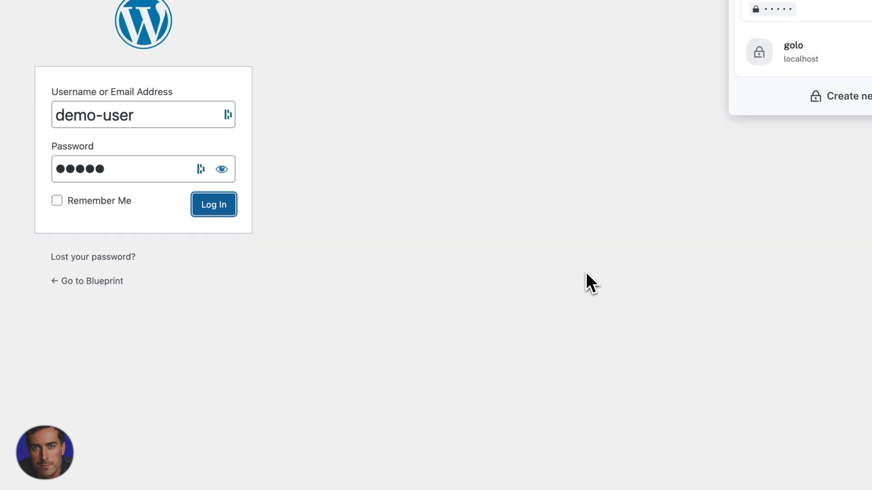
pyautogui.click(213, 204)
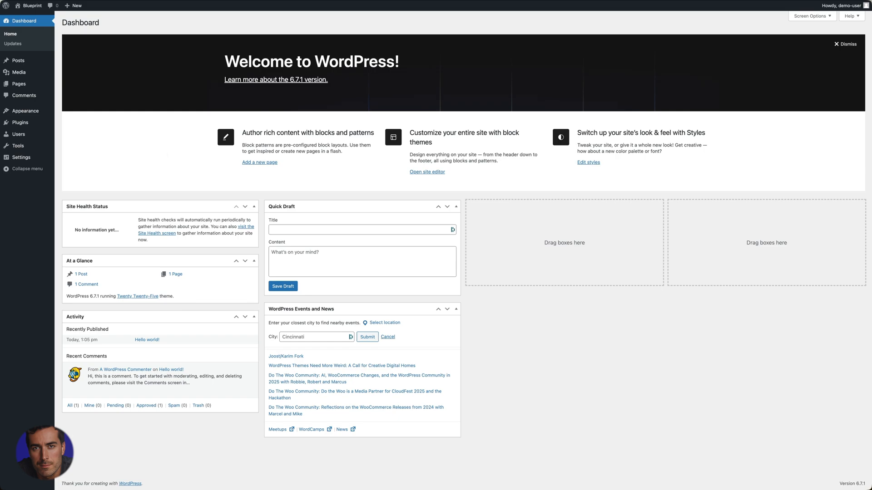
pyautogui.moveTo(269, 160)
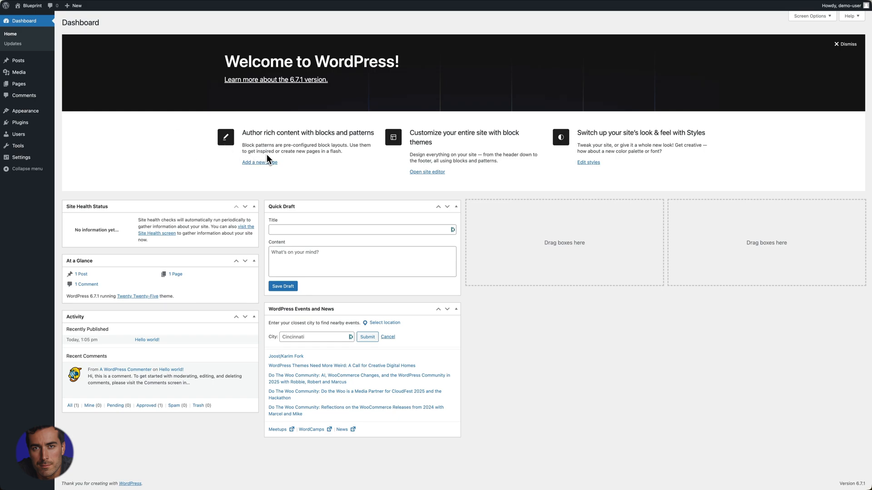
pyautogui.moveTo(186, 162)
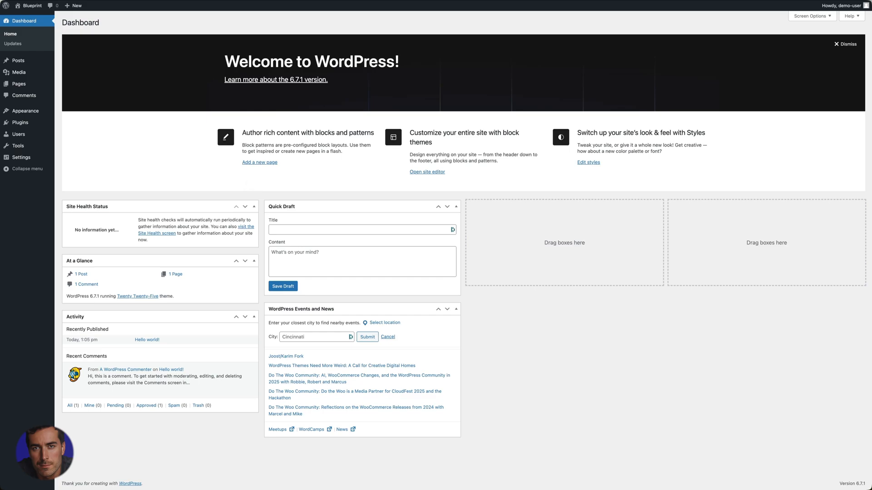
# Go from the installed Plugins list to the Add Plugins popular directory
pyautogui.click(19, 122)
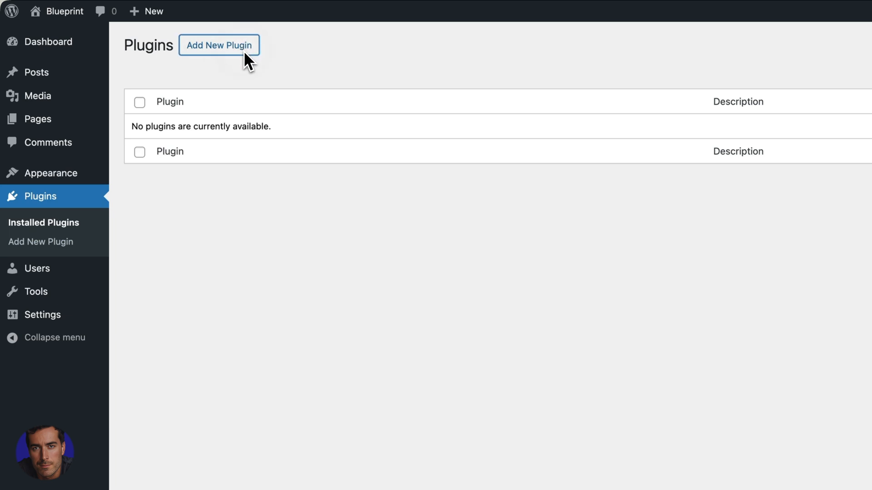
pyautogui.click(219, 45)
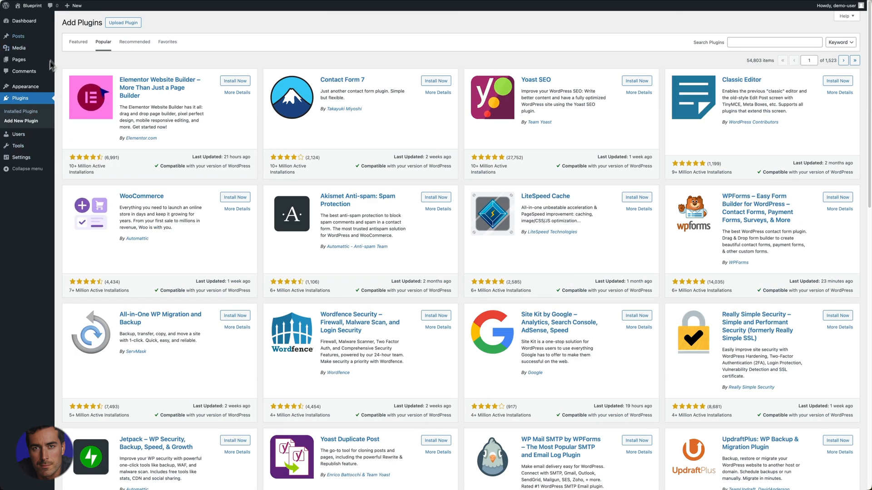
# Show All Posts, listing the single published 'Hello world!' post
pyautogui.click(17, 35)
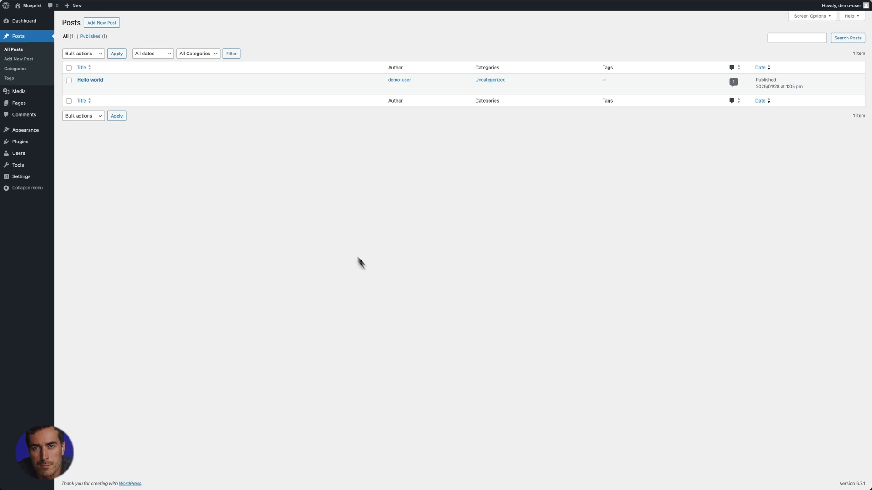